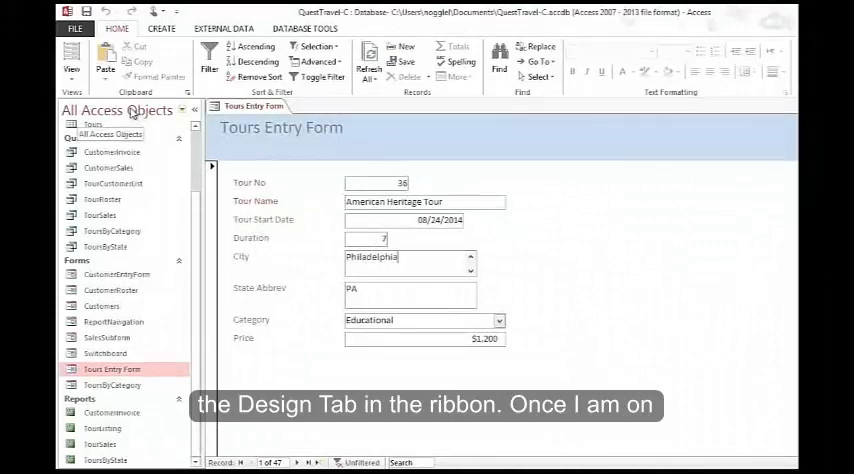
Switch the Tours Entry Form from Form View to Layout View
left_click(70, 60)
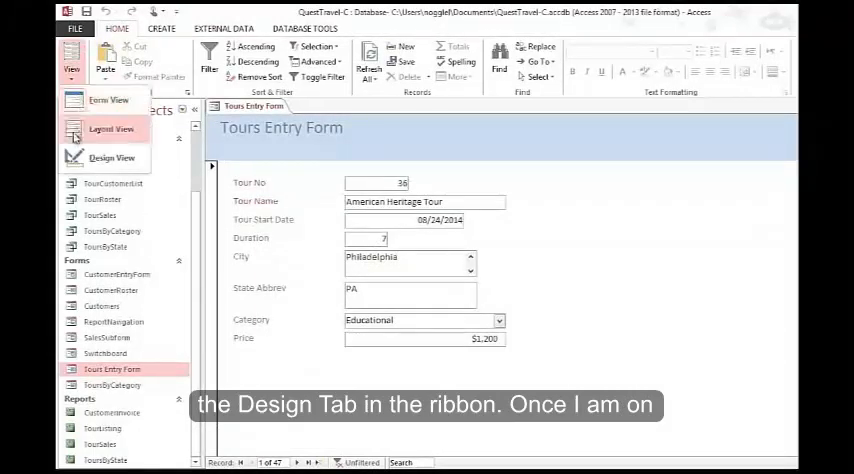
left_click(112, 128)
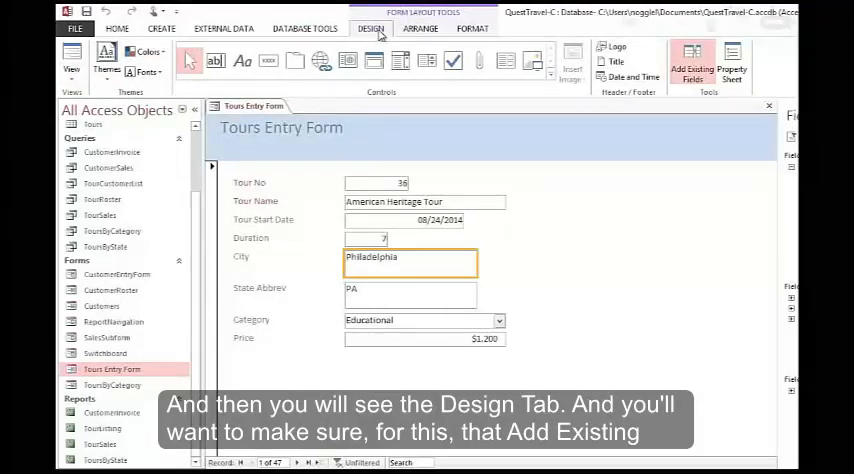
mouse_move(640, 188)
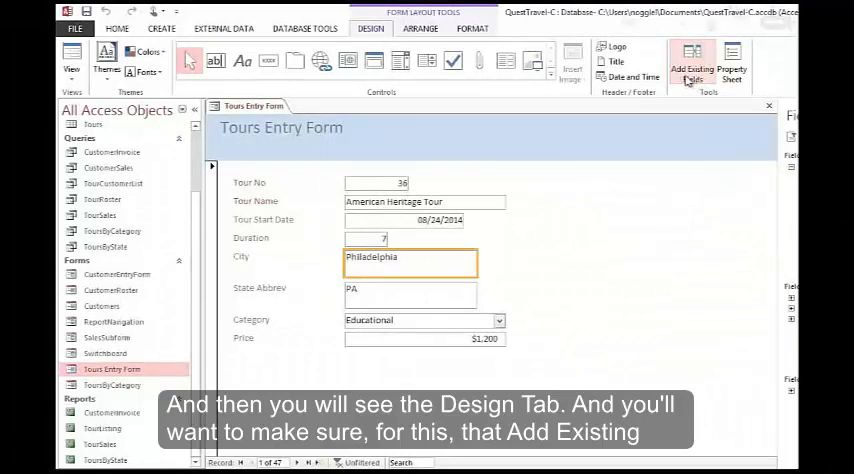
Show the Add Existing Fields list and collapse the Tours table's fields
left_click(690, 64)
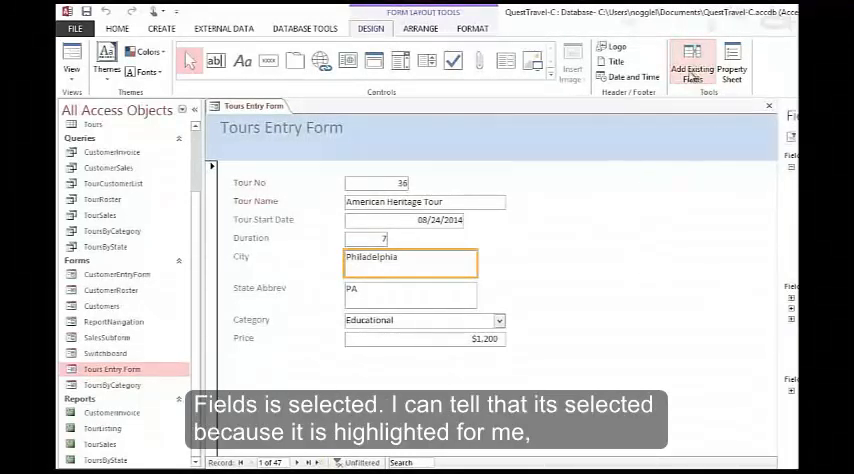
mouse_move(692, 60)
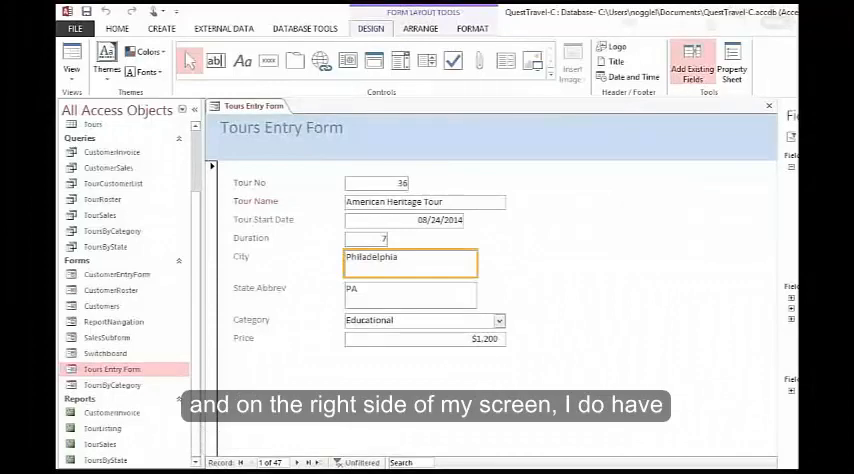
left_click(684, 64)
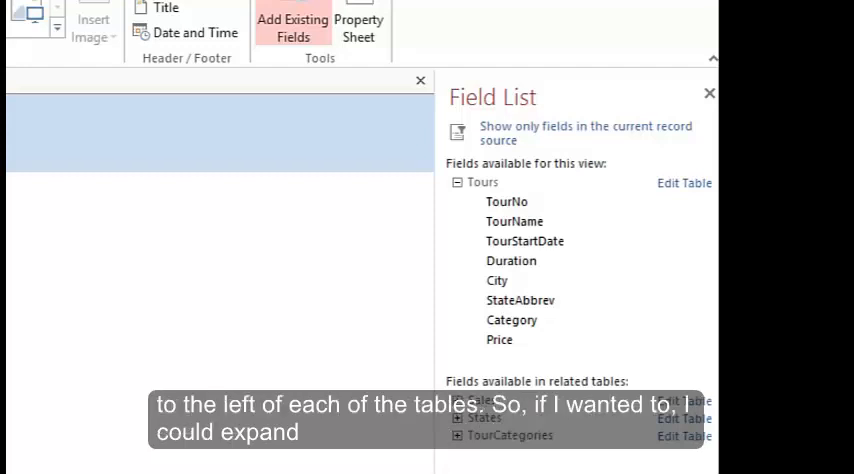
mouse_move(584, 302)
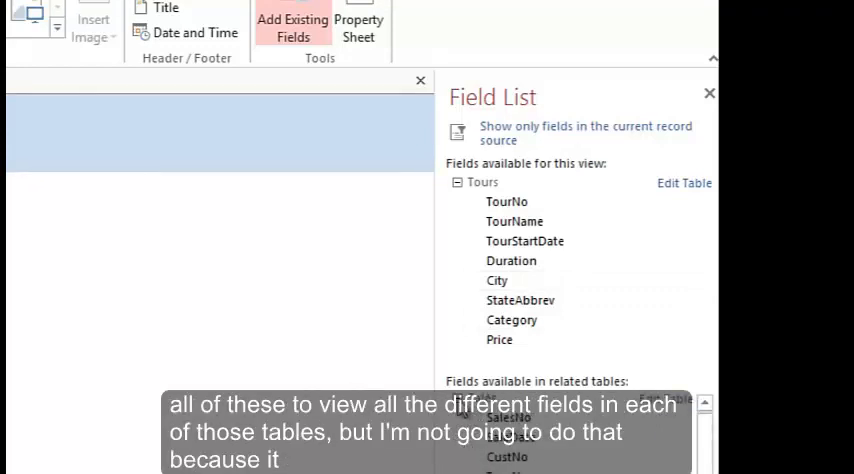
left_click(458, 182)
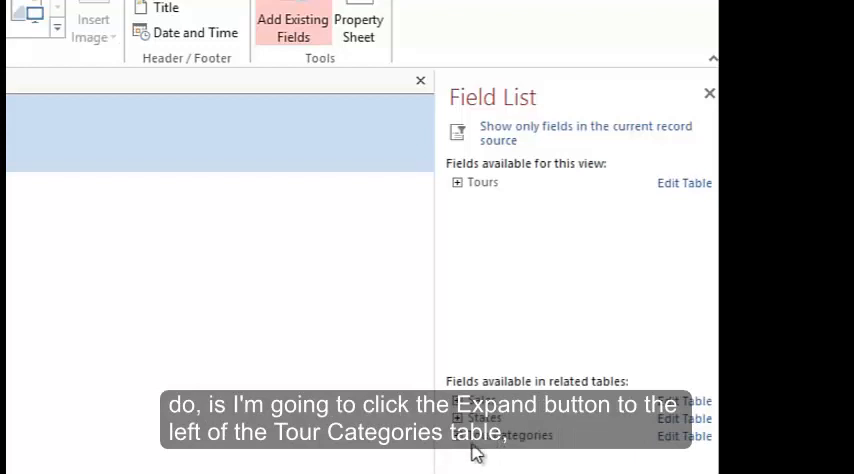
mouse_move(462, 448)
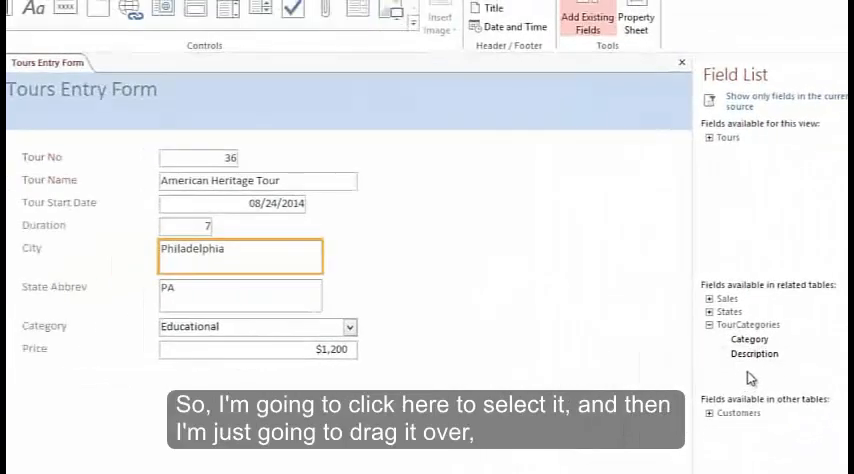
Add the TourCategories Description field to the form, placed below Price
left_click(752, 352)
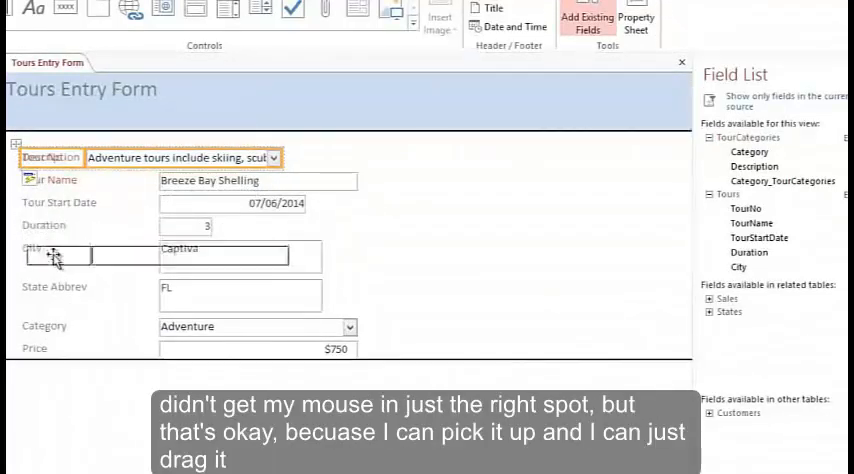
left_click_drag(56, 256, 40, 376)
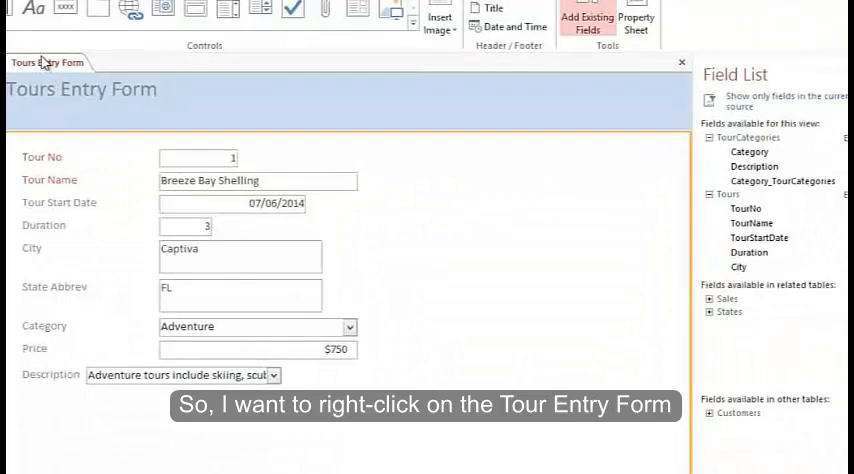
Switch the Tours Entry Form to Design View from its tab menu
right_click(44, 62)
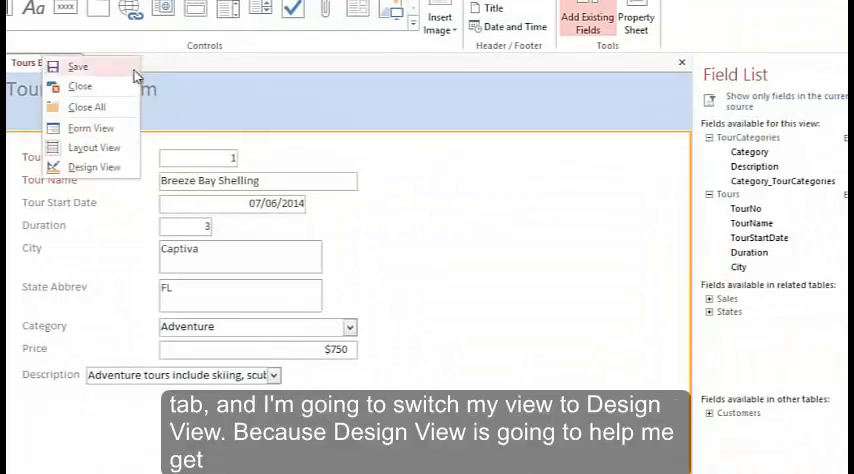
mouse_move(96, 168)
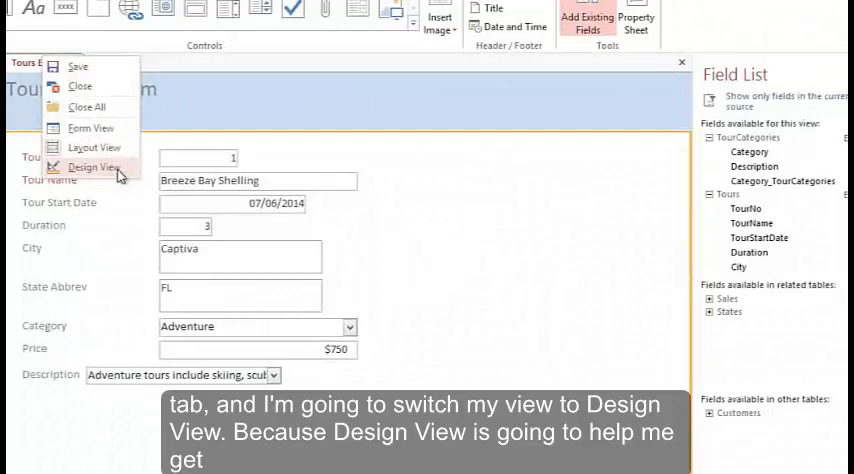
left_click(96, 166)
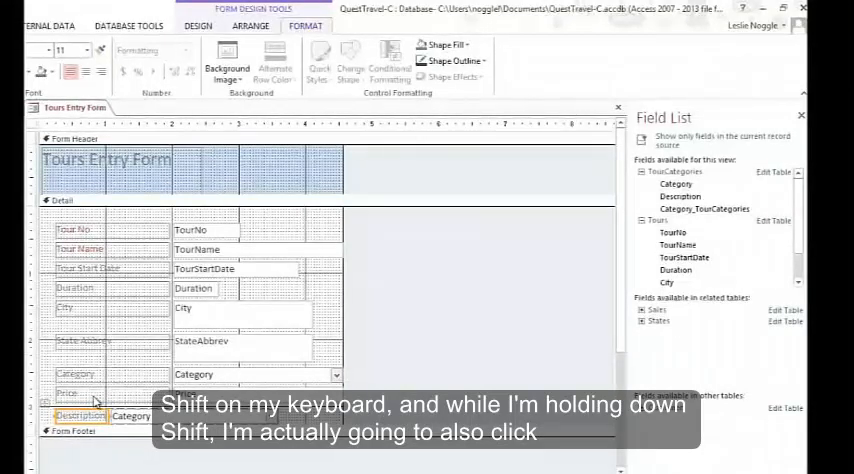
Select the Price and Description labels and align them via Arrange > Align
left_click(96, 392)
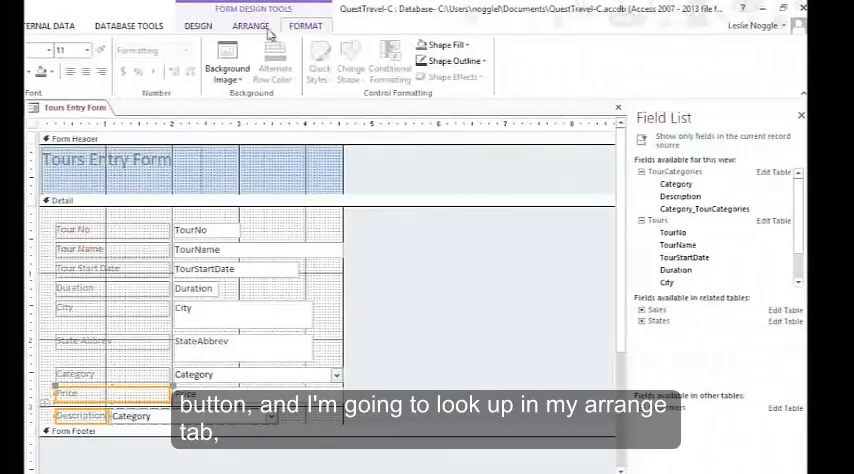
left_click(252, 26)
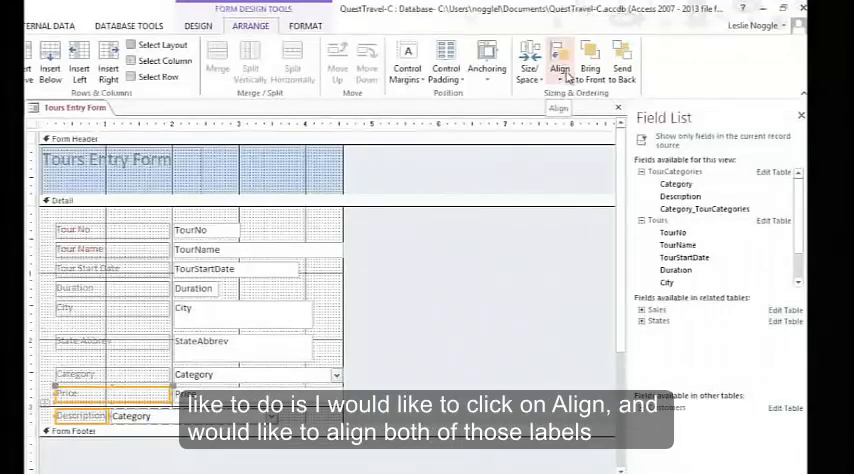
left_click(560, 62)
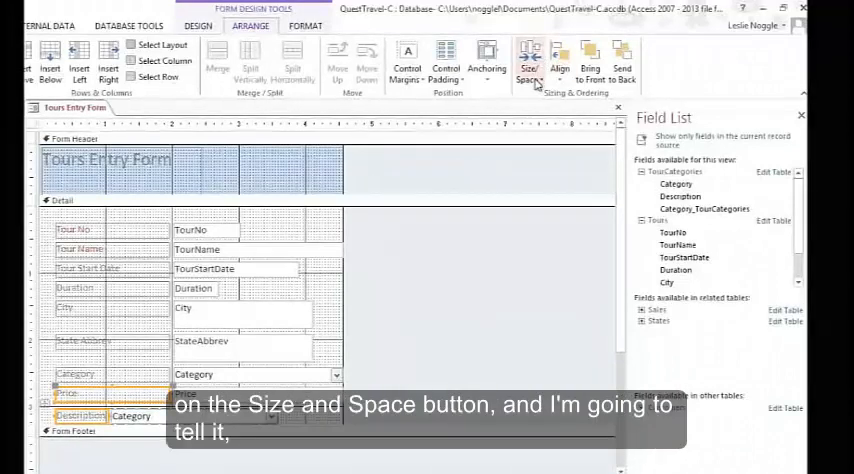
Size the Price and Description labels to match using Size/Space
left_click(528, 60)
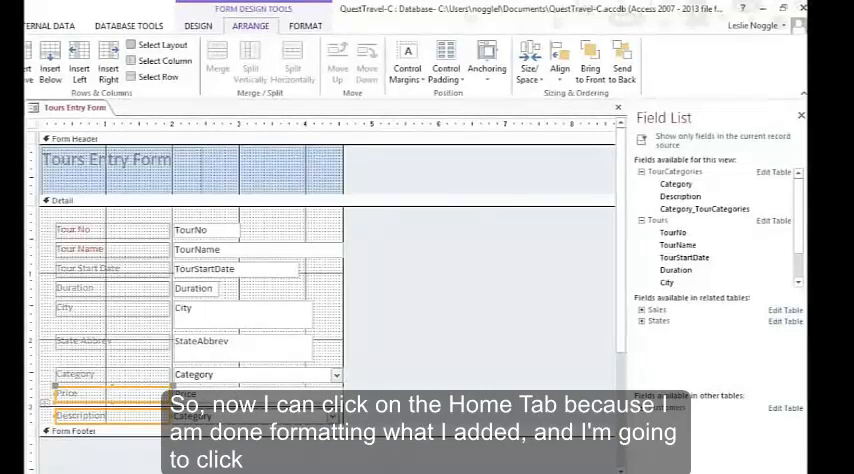
Return to the Home tab to switch the form back to Form View
left_click(200, 26)
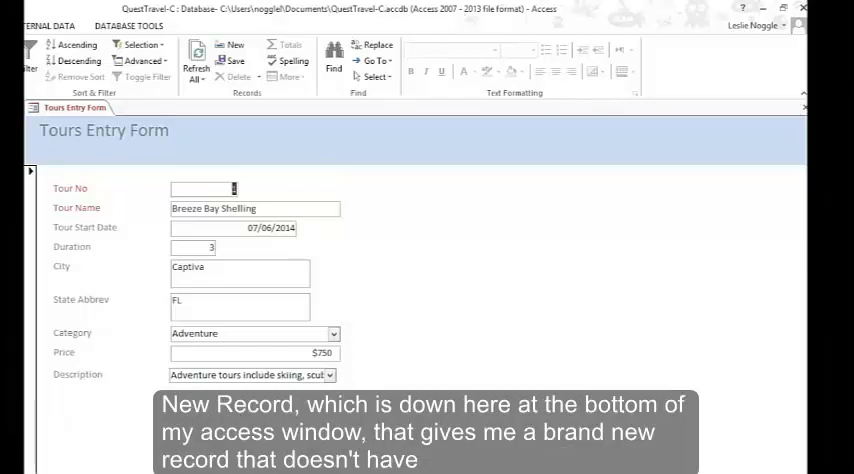
Start a new tour record and enter 'Schaller Popcorn' as the Tour Name
left_click(234, 48)
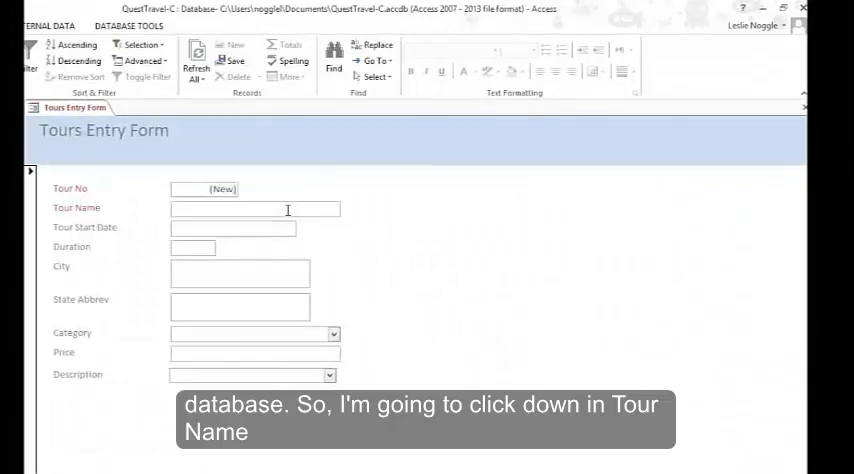
type("9")
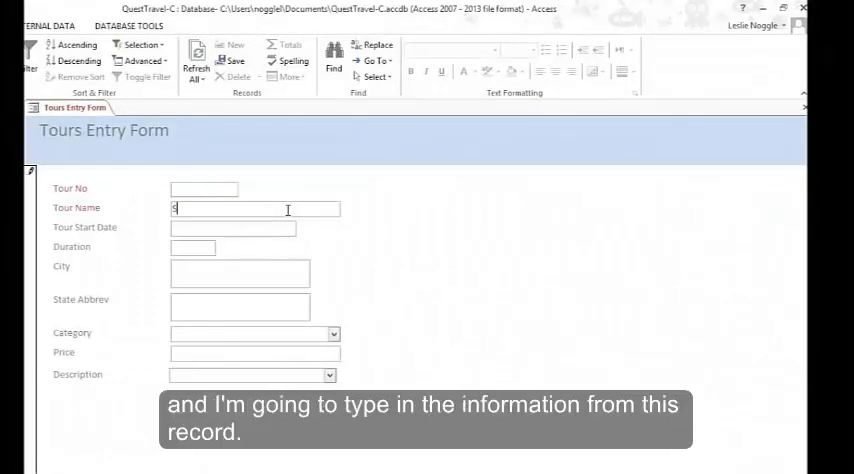
type("Schaller")
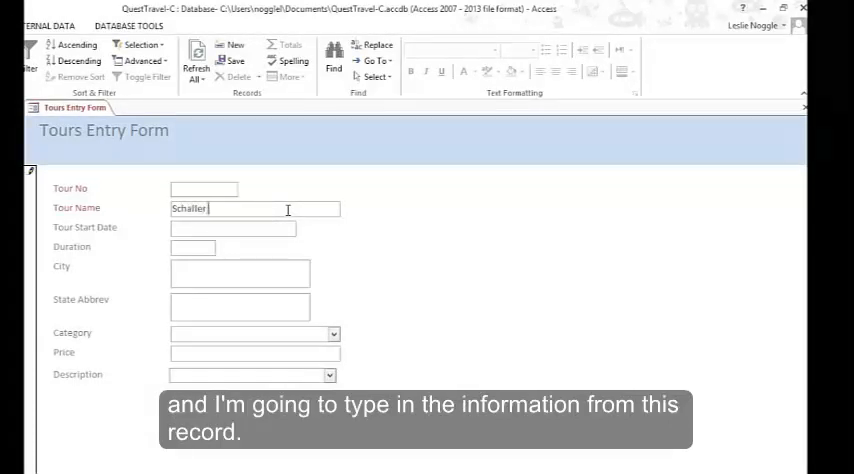
type("Popcorn")
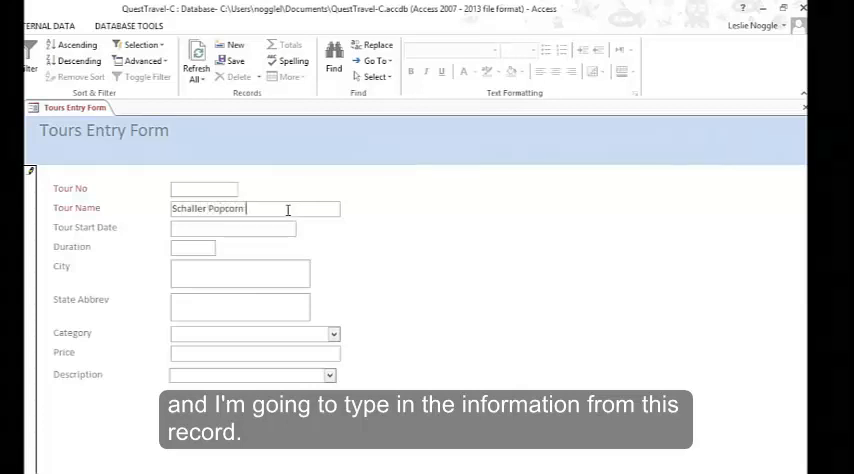